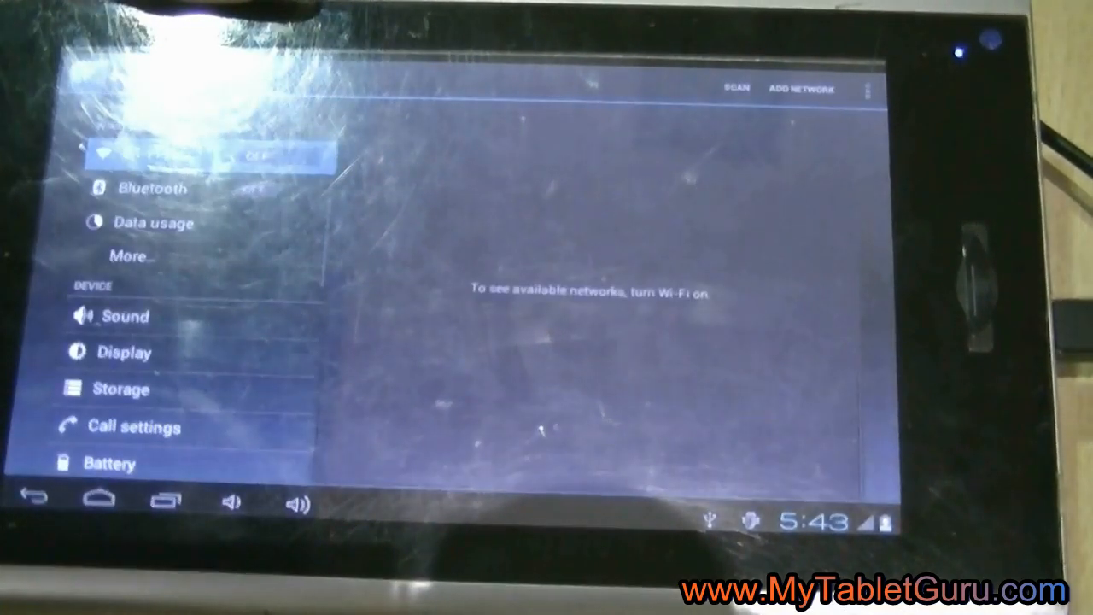
Scroll the Settings list and open About tablet to view model, Android version and build number
{"action": "scroll", "scroll_direction": "down", "scroll_amount": 3}
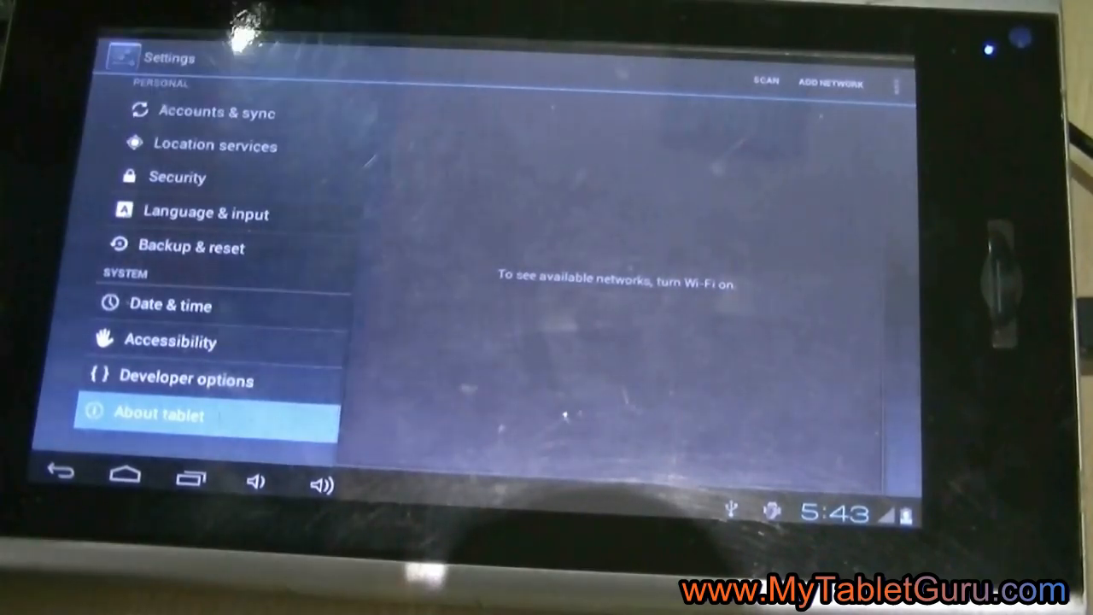
{"action": "left_click", "coordinate": [159, 414]}
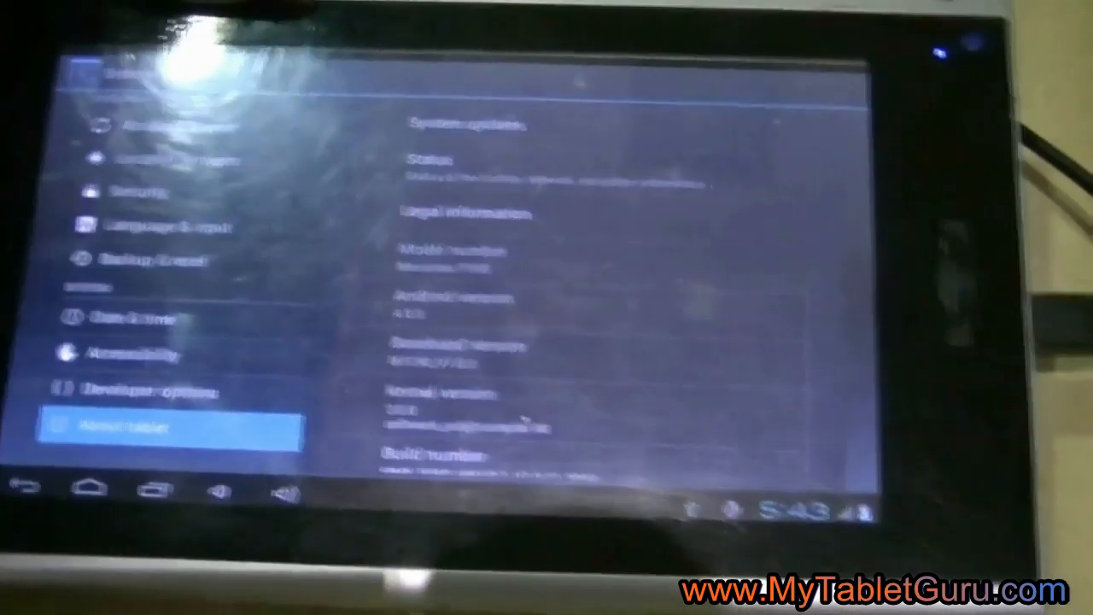